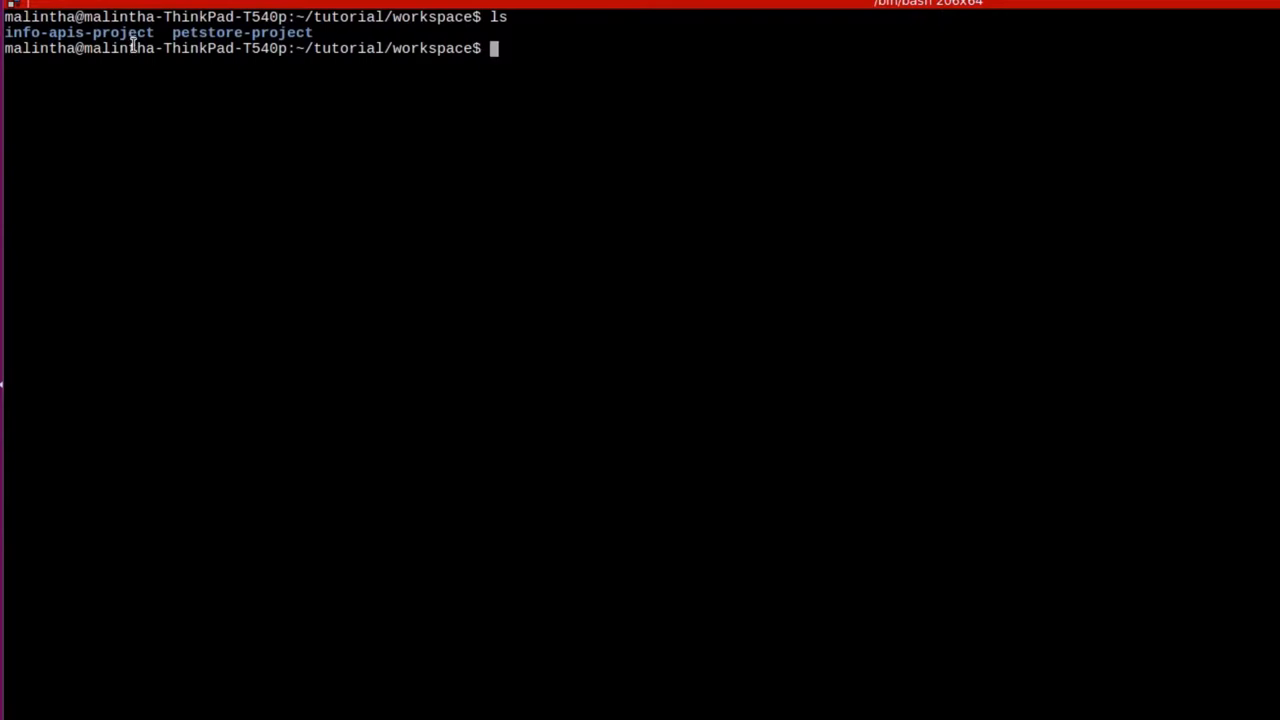
Show info-apis-project two levels deep (conf, src, target, temp) and begin the micro-gw build command.
type("tree -L 2 info-apis-project")
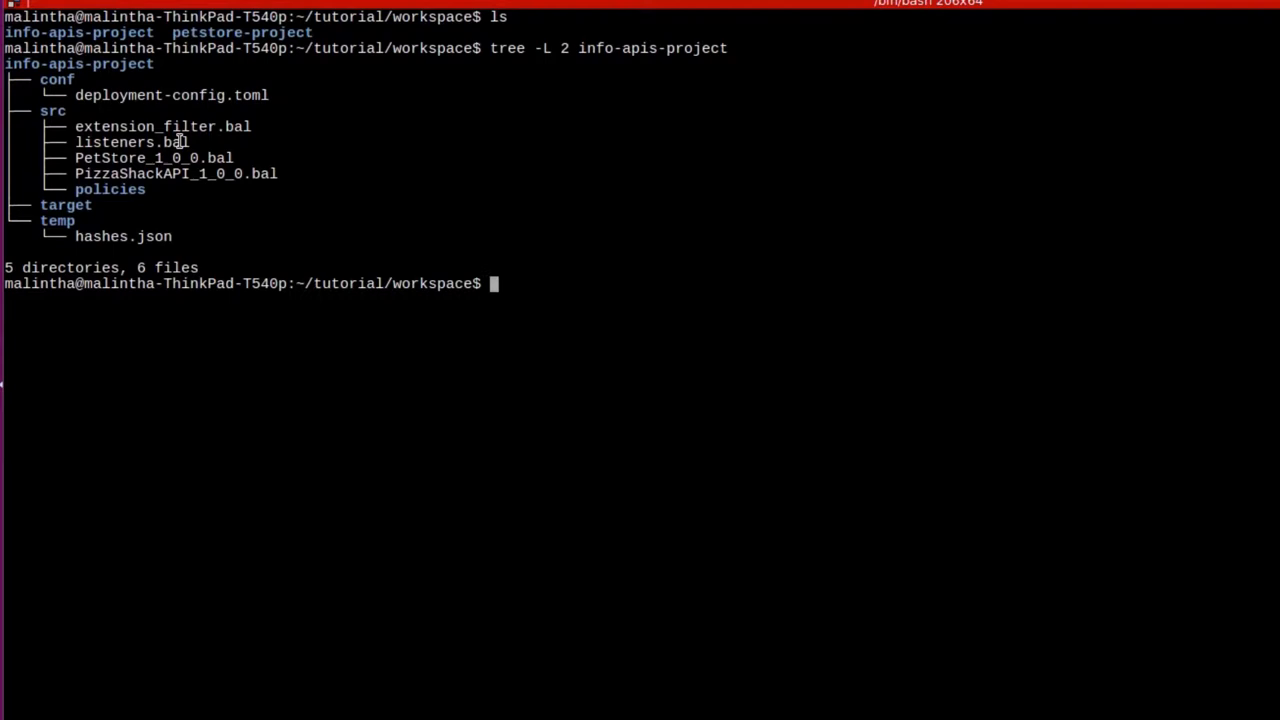
type("micro-gw i")
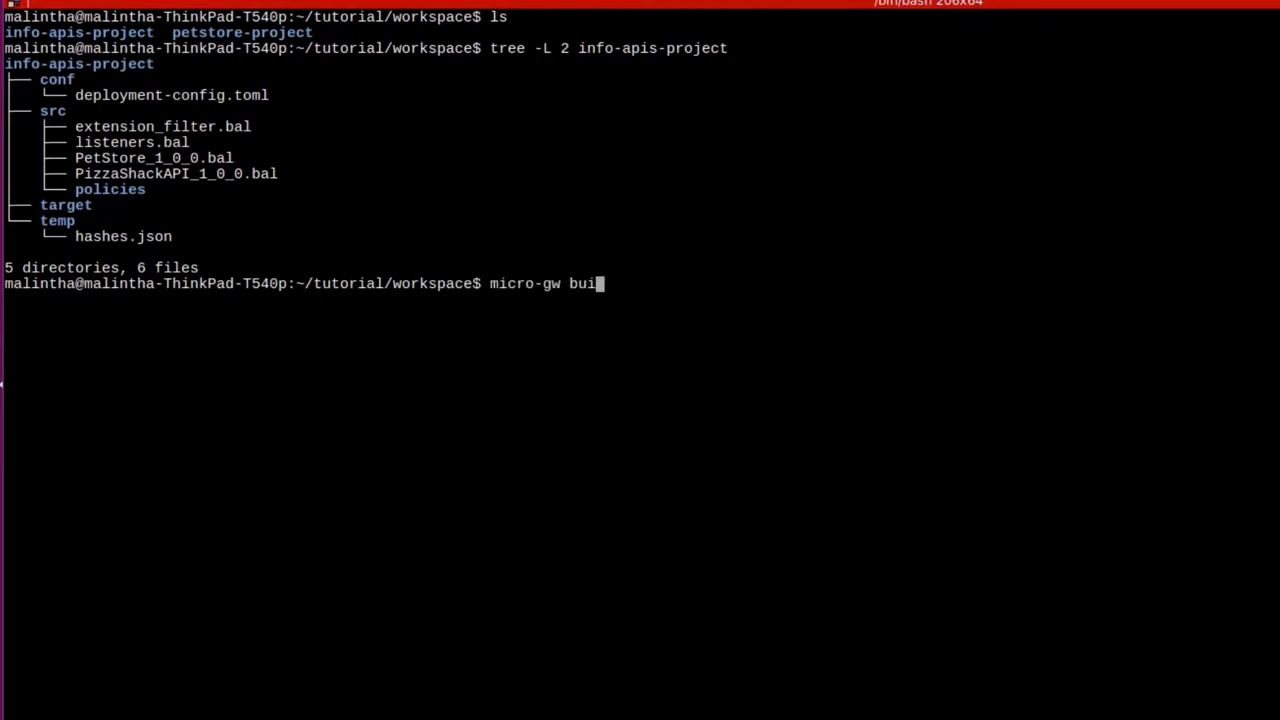
Build info-apis-project with micro-gw and confirm micro-gw-info-apis-project.zip appears in target.
type("ld info-apis-project/")
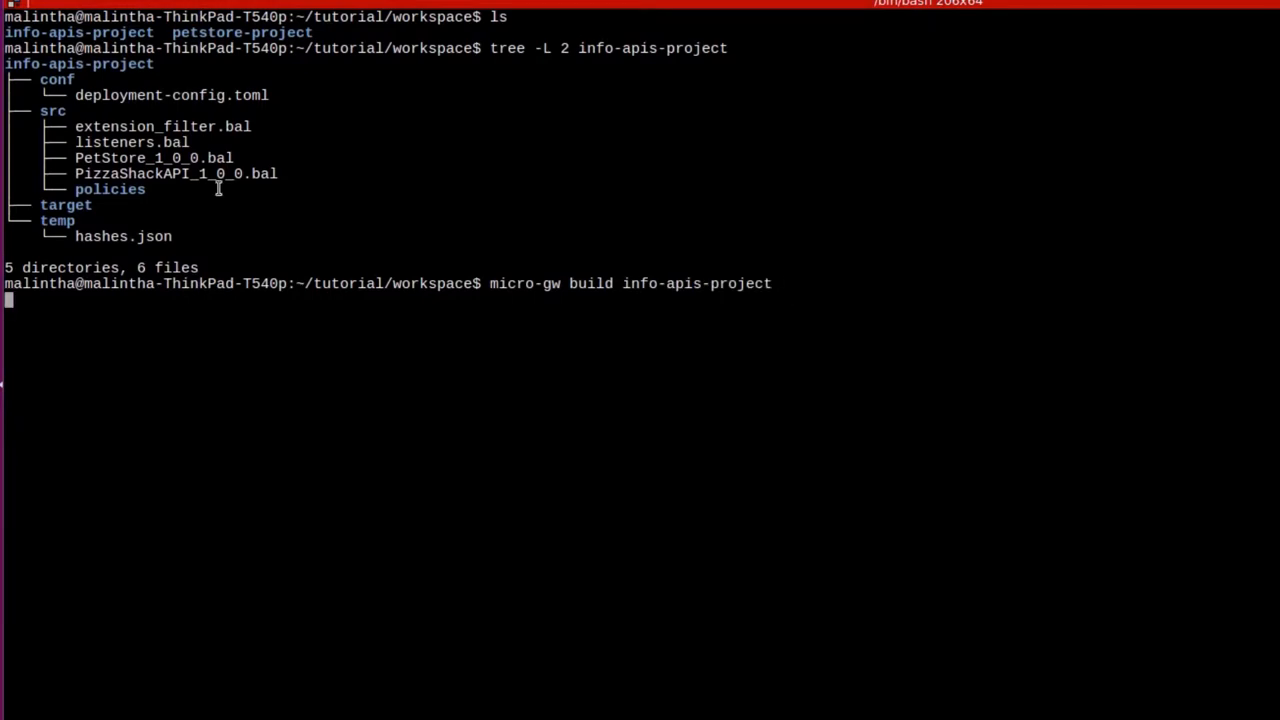
mouse_move(316, 336)
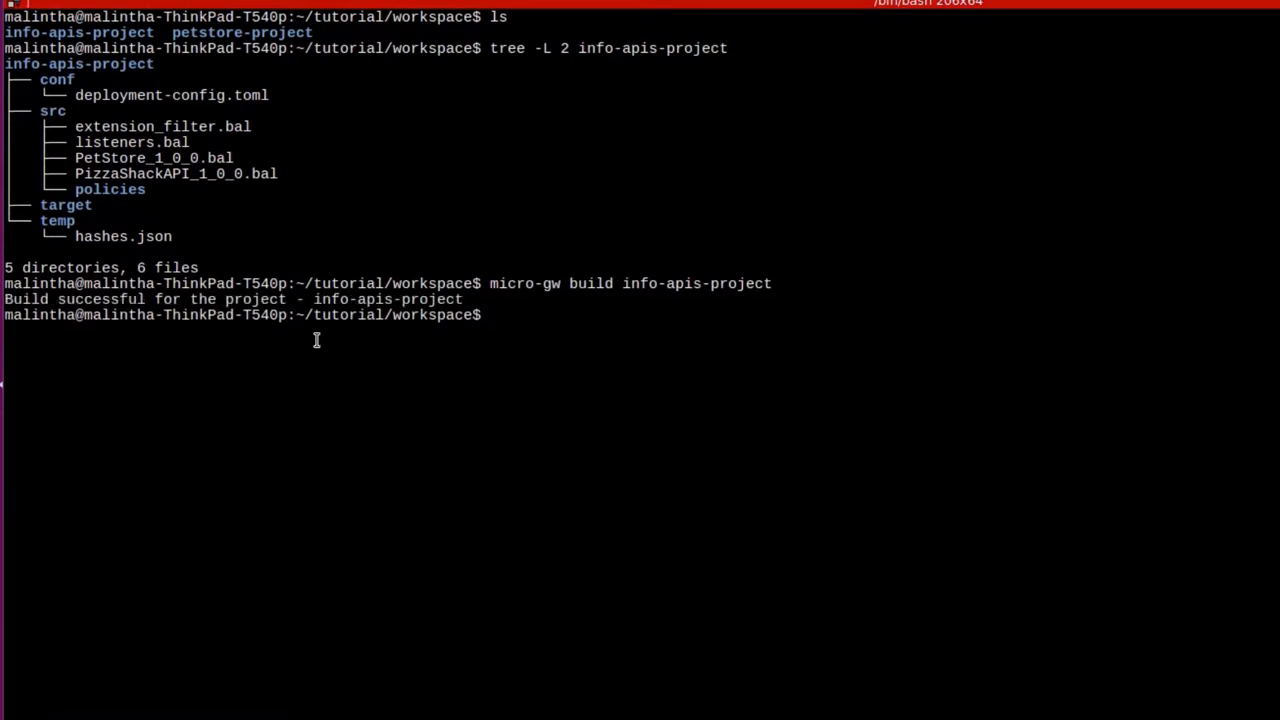
type("tree -L 2 info-apis-project")
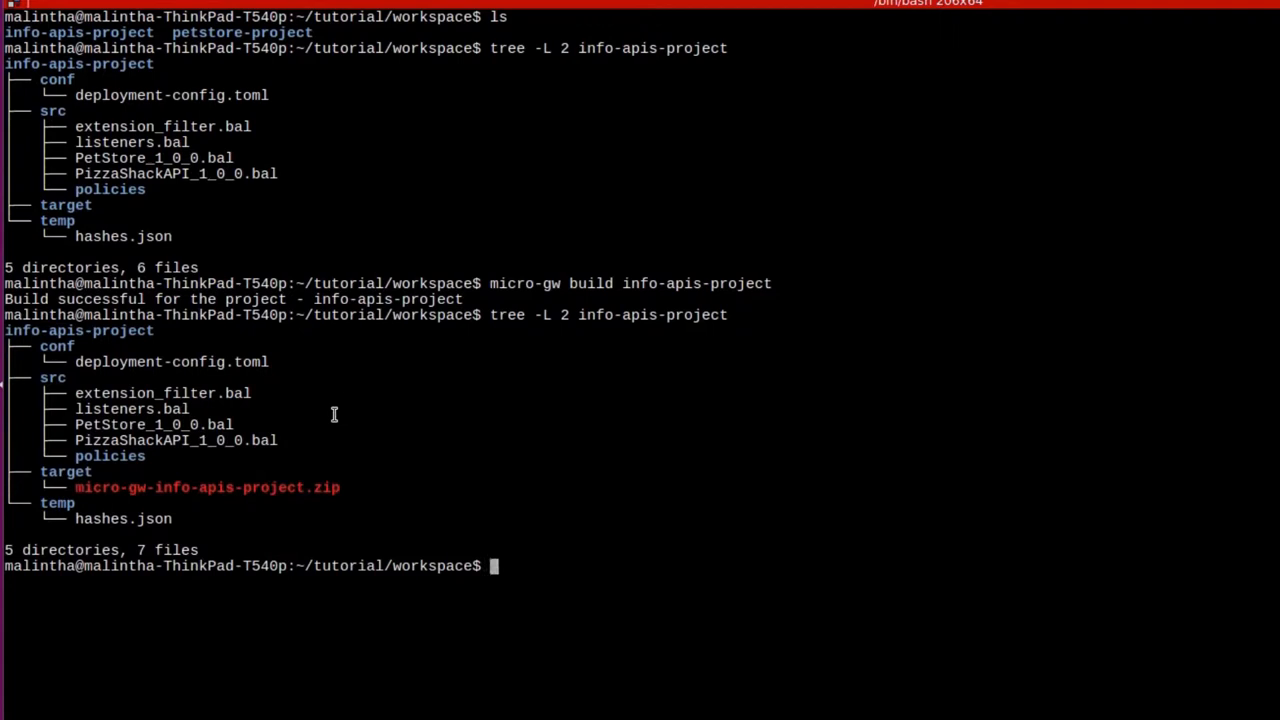
mouse_move(72, 488)
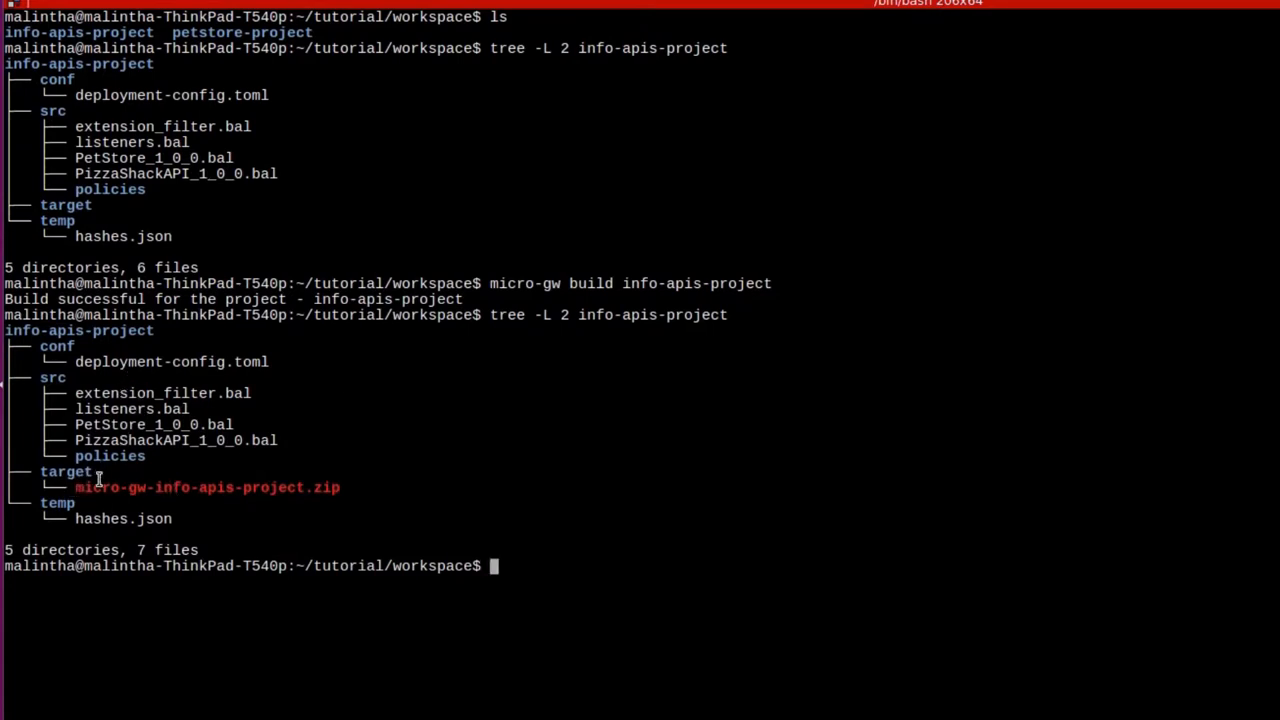
mouse_move(208, 510)
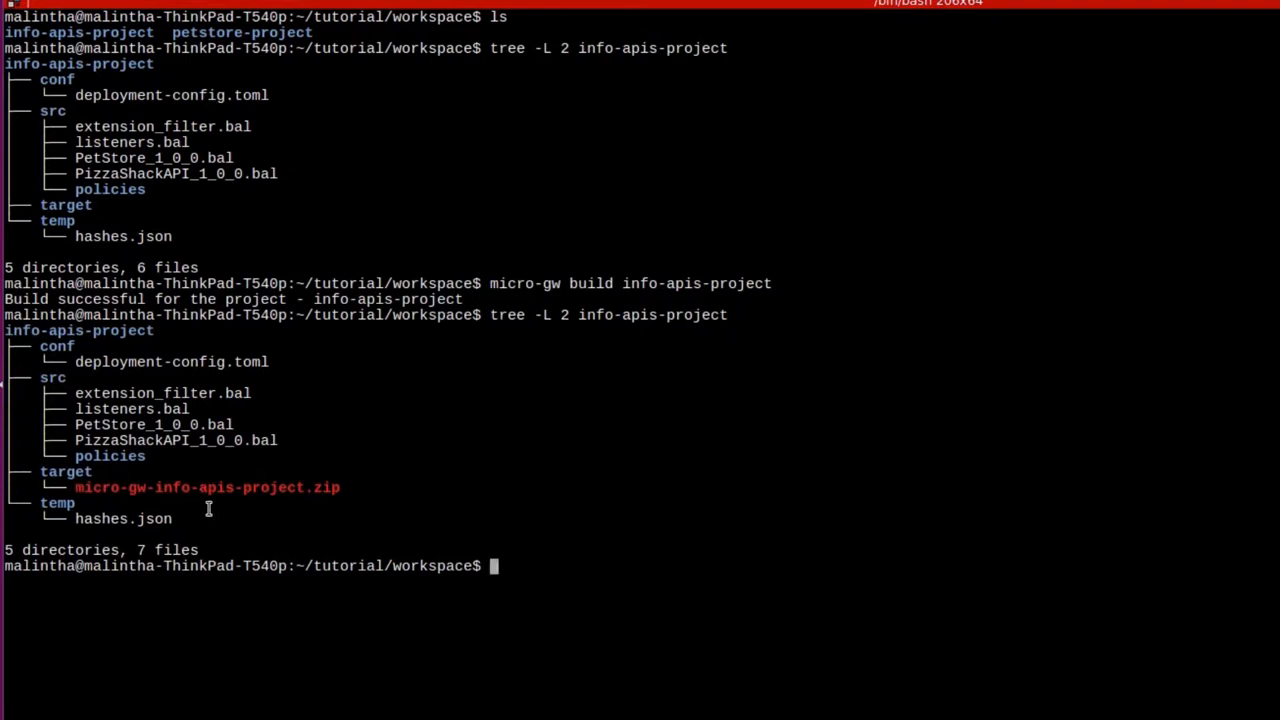
Unzip micro-gw-info-apis-project.zip in target and list its bin folder with gateway and gateway.bat.
type("cd info-apis-project/target/")
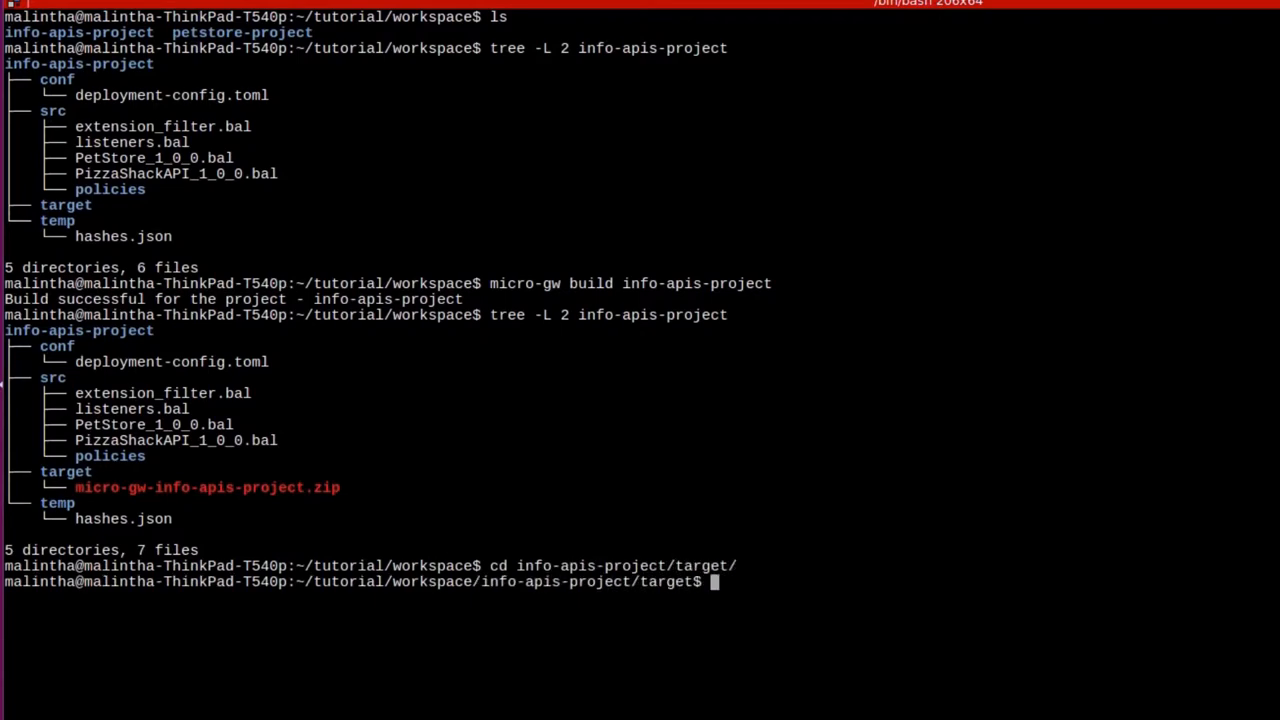
type("e")
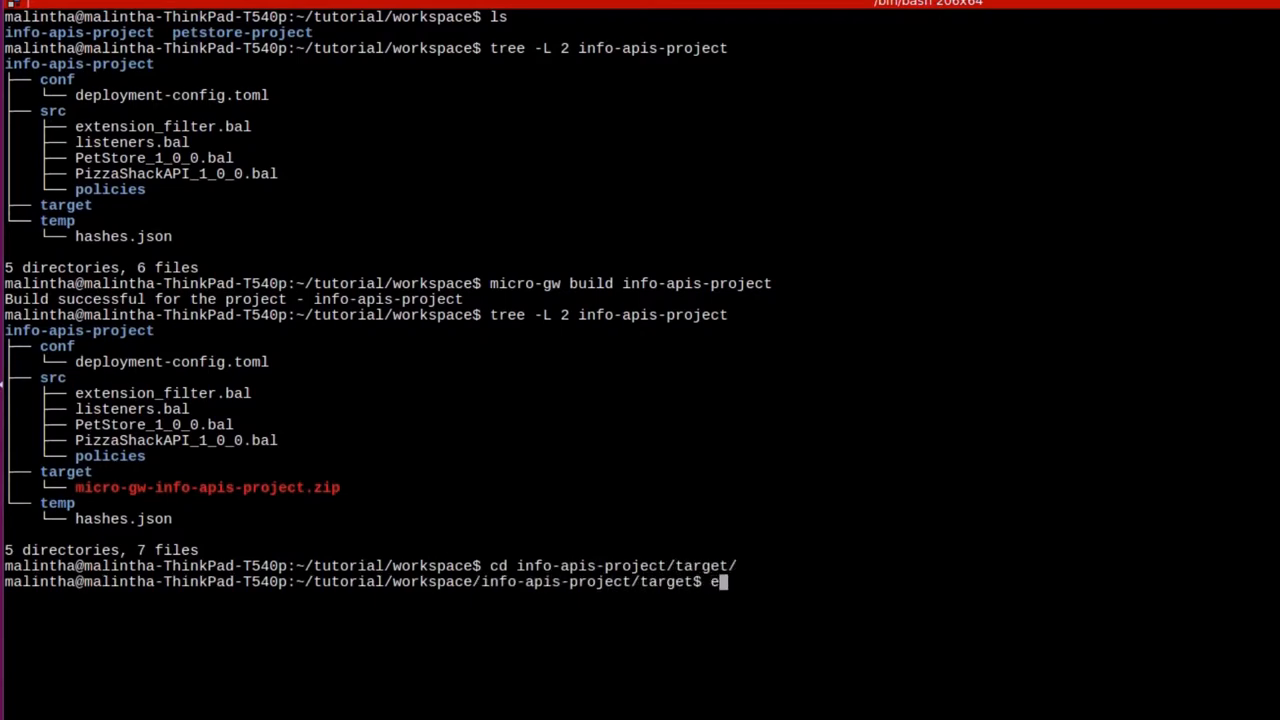
type("nzip")
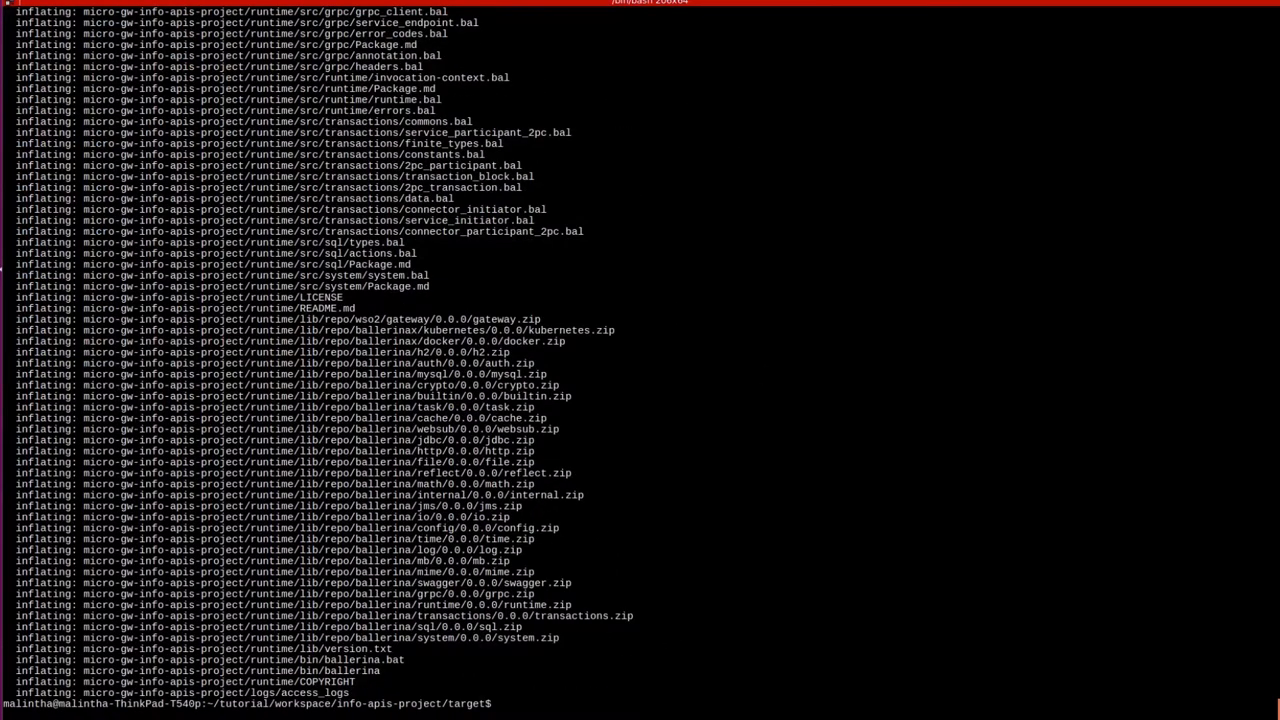
type("cd")
type("ls")
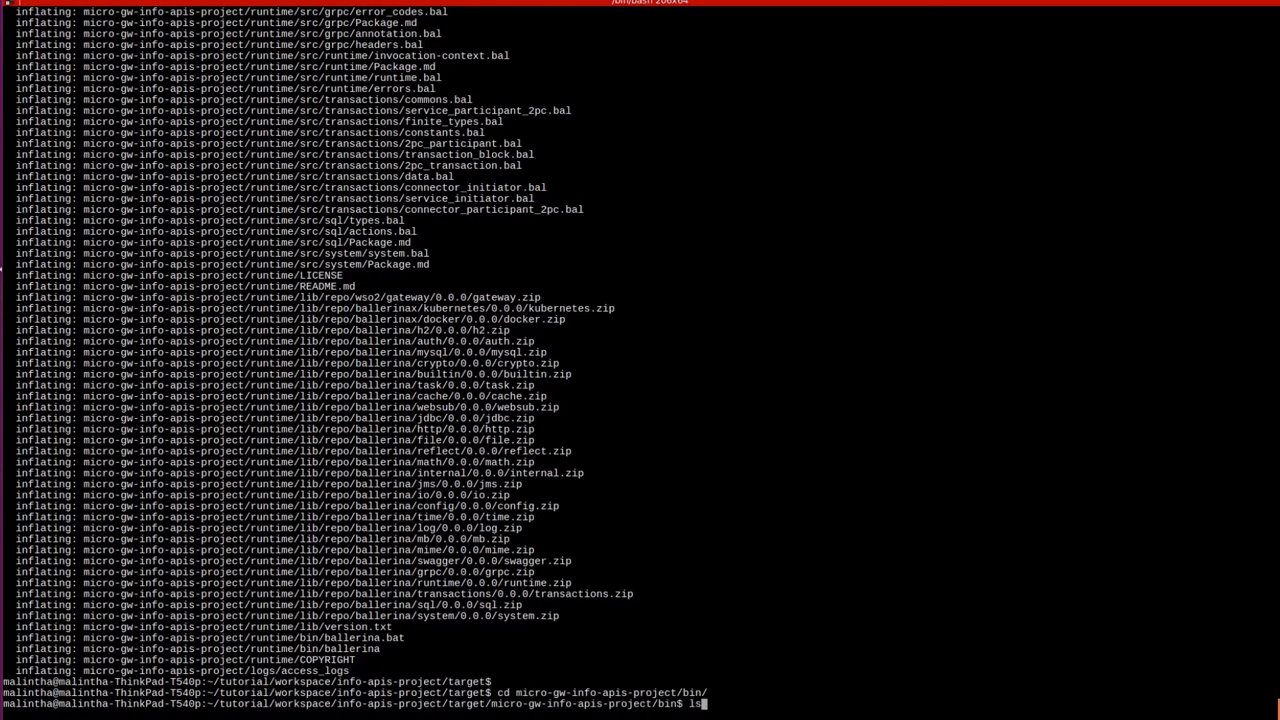
key("Return")
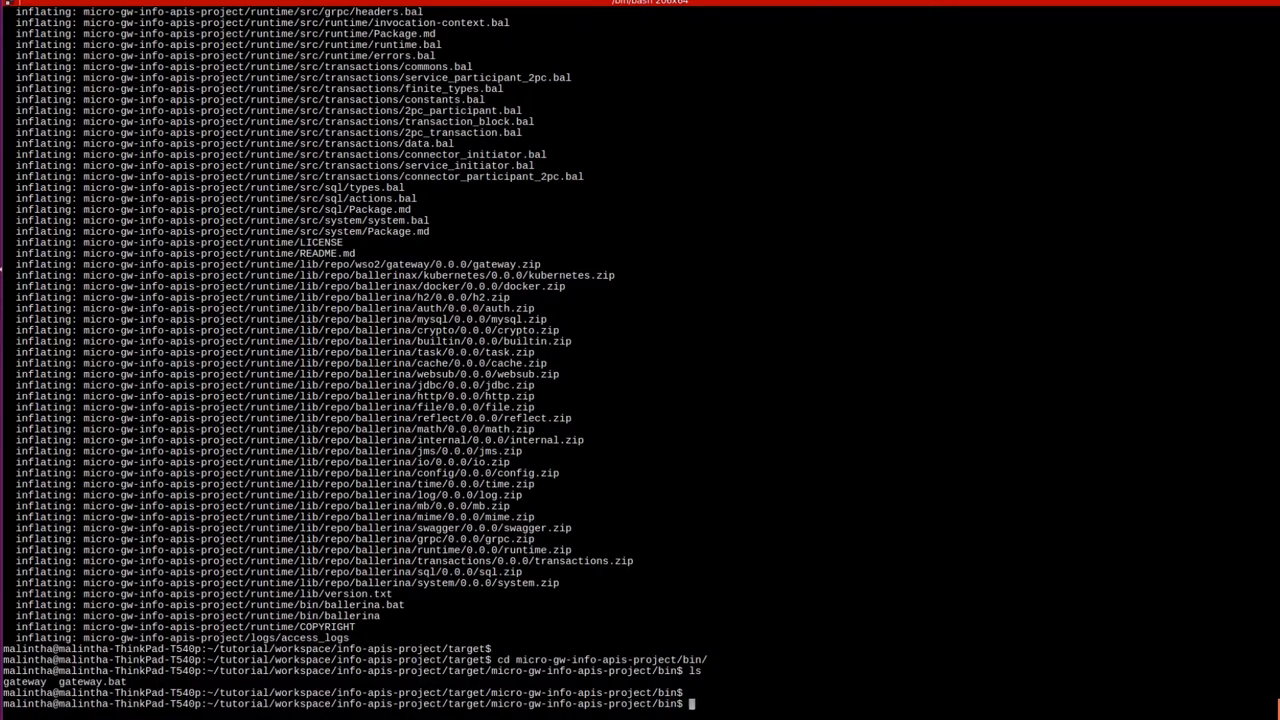
Run bash gateway so the HTTPS (9095) and HTTP (9090) endpoints start listening.
type("bah")
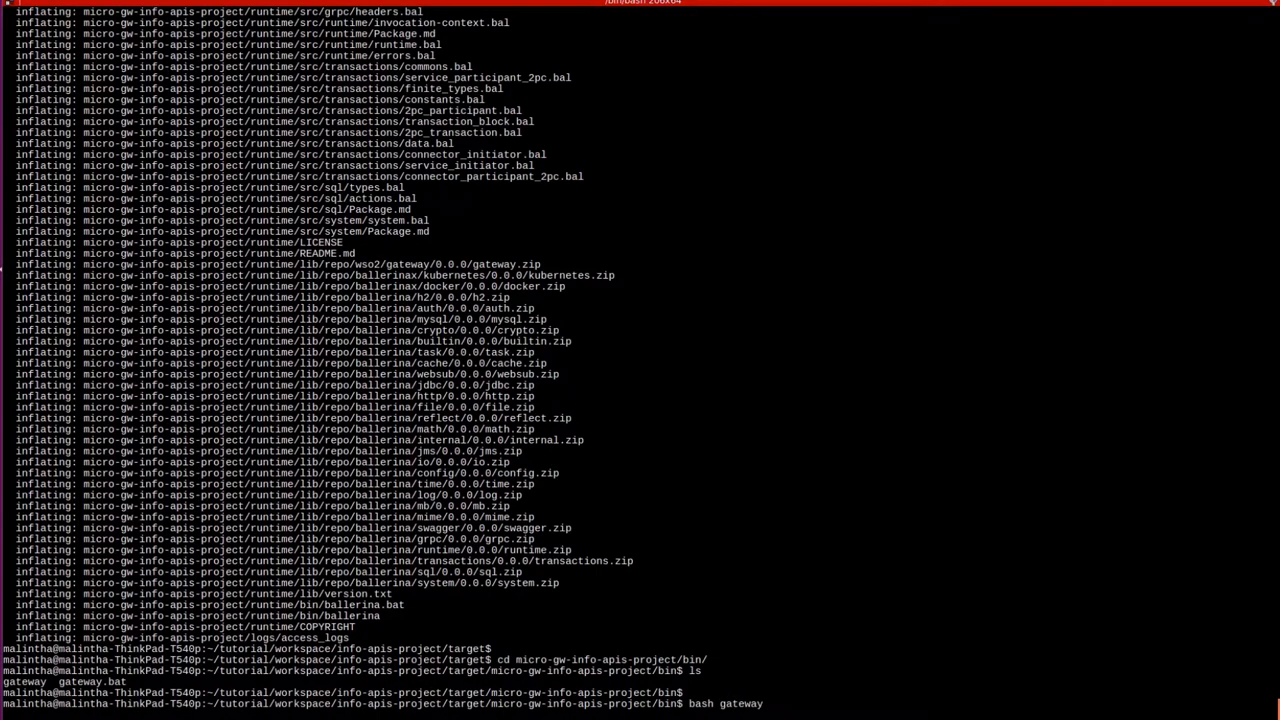
key("Return")
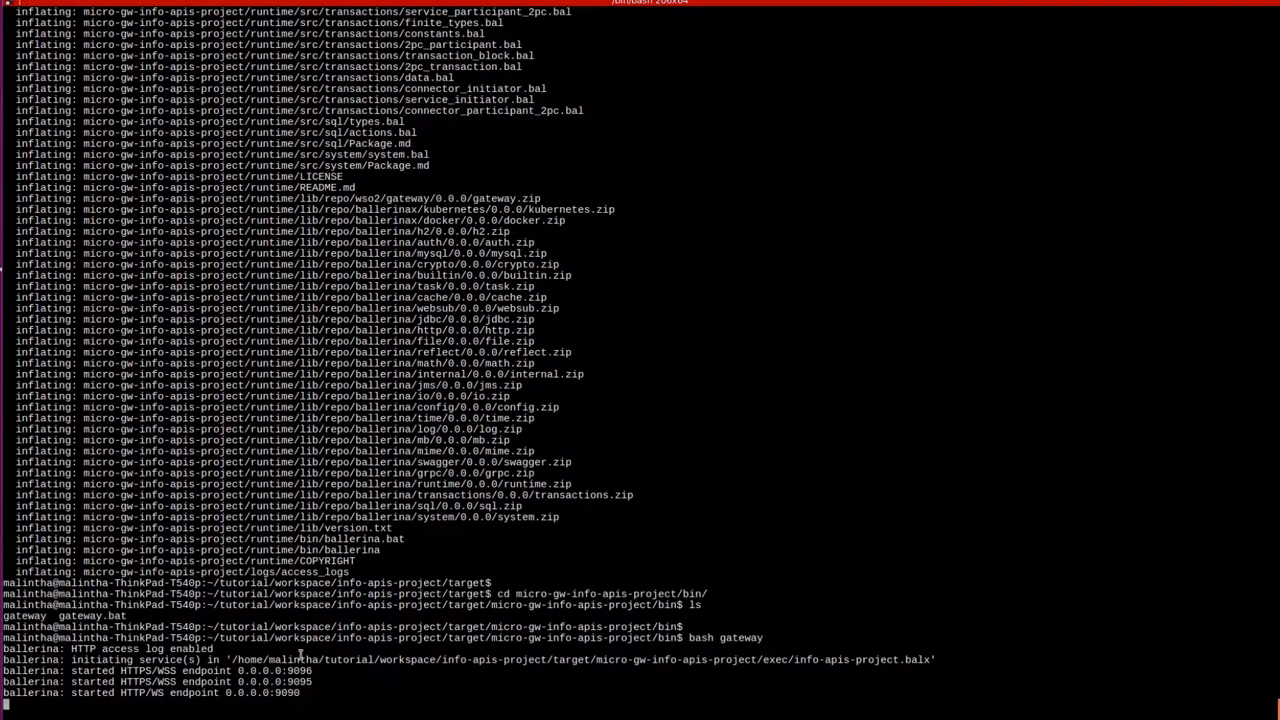
mouse_move(284, 690)
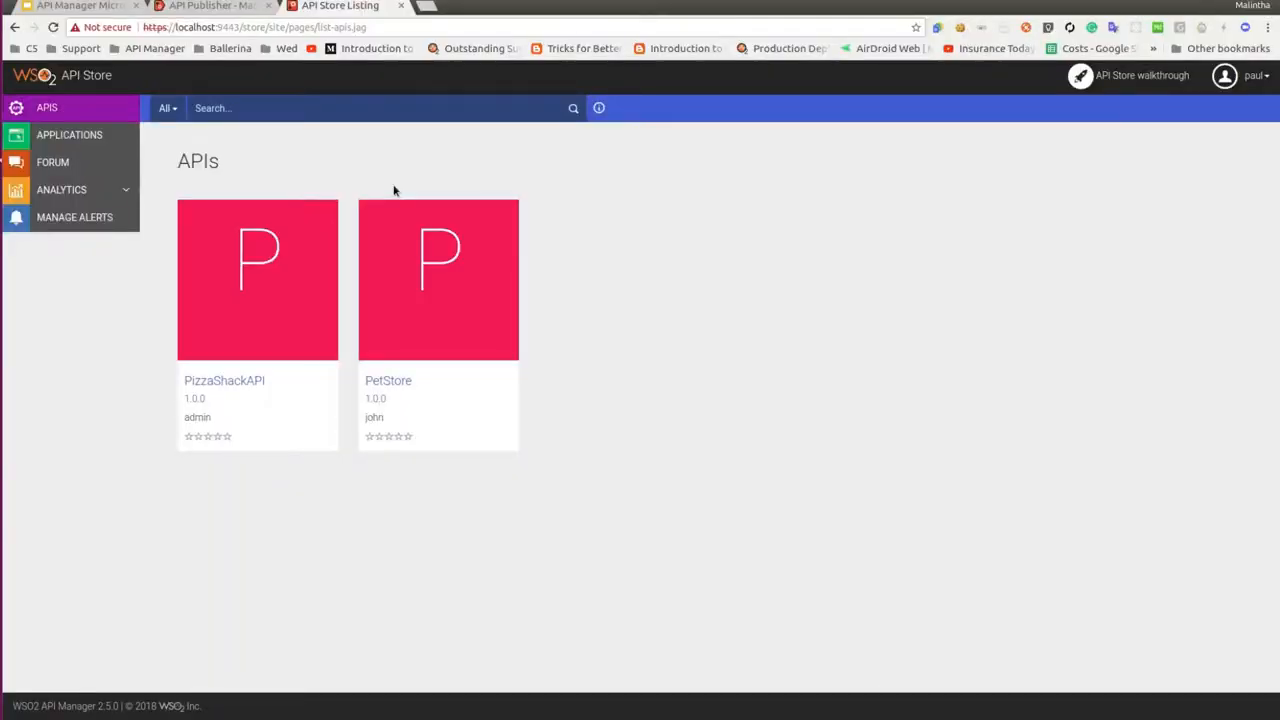
Review infoapp's subscriptions and its JWT token type in the edit form, then cancel without saving.
left_click(68, 134)
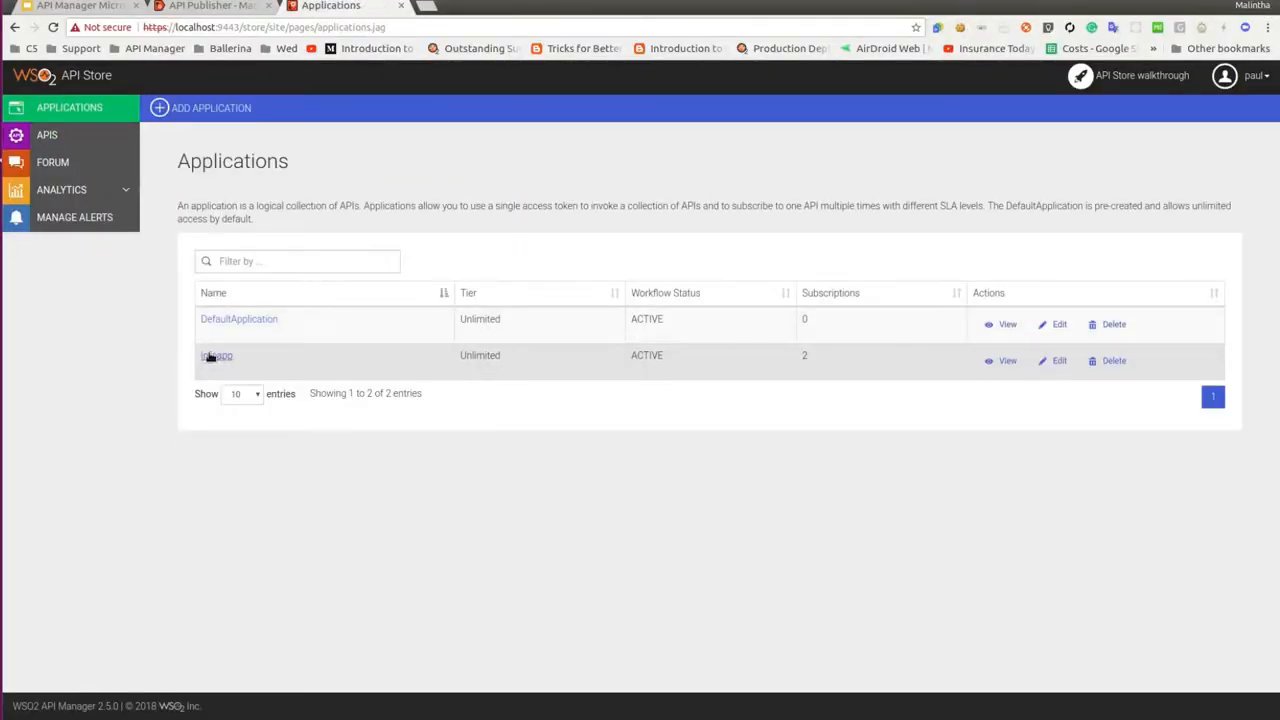
left_click(216, 356)
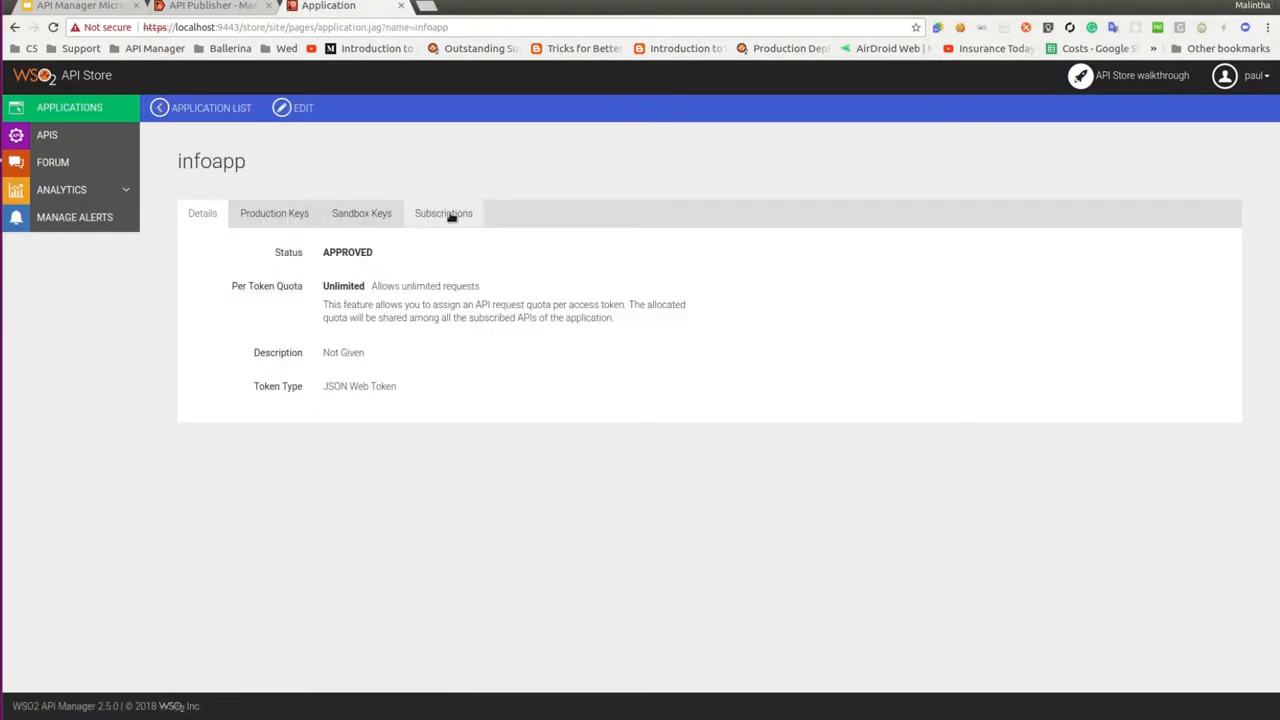
left_click(444, 212)
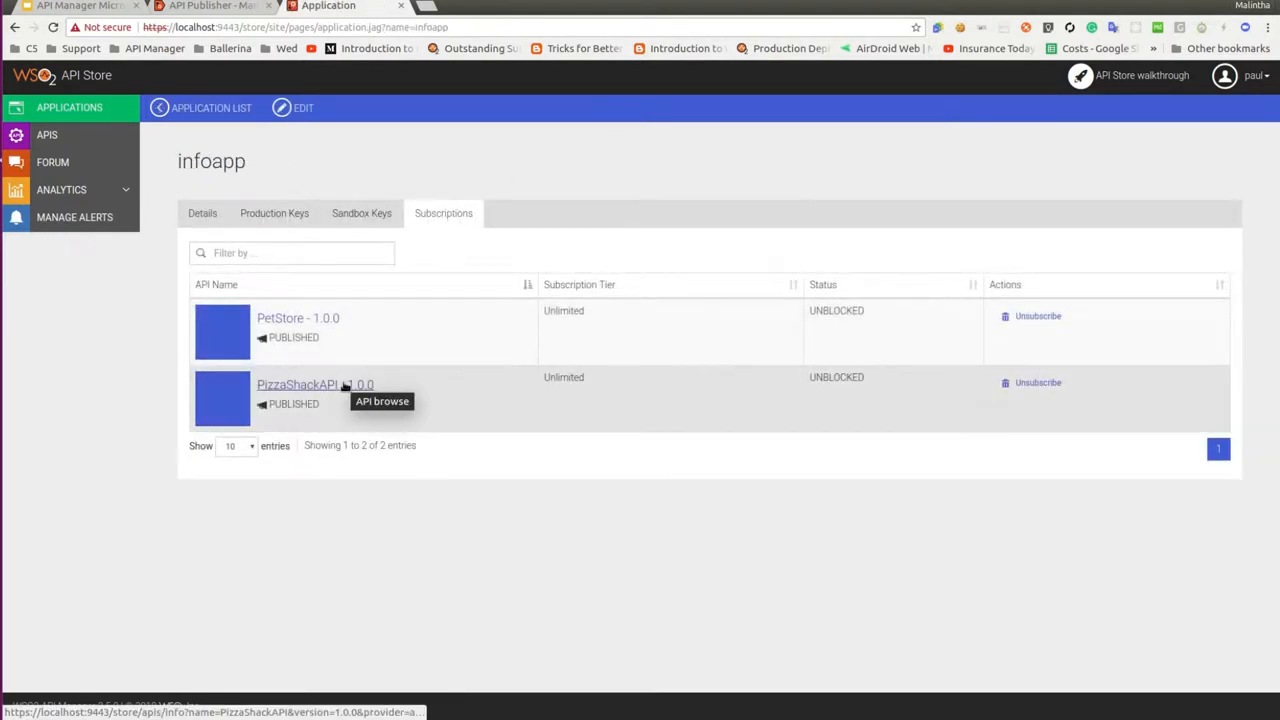
left_click(296, 108)
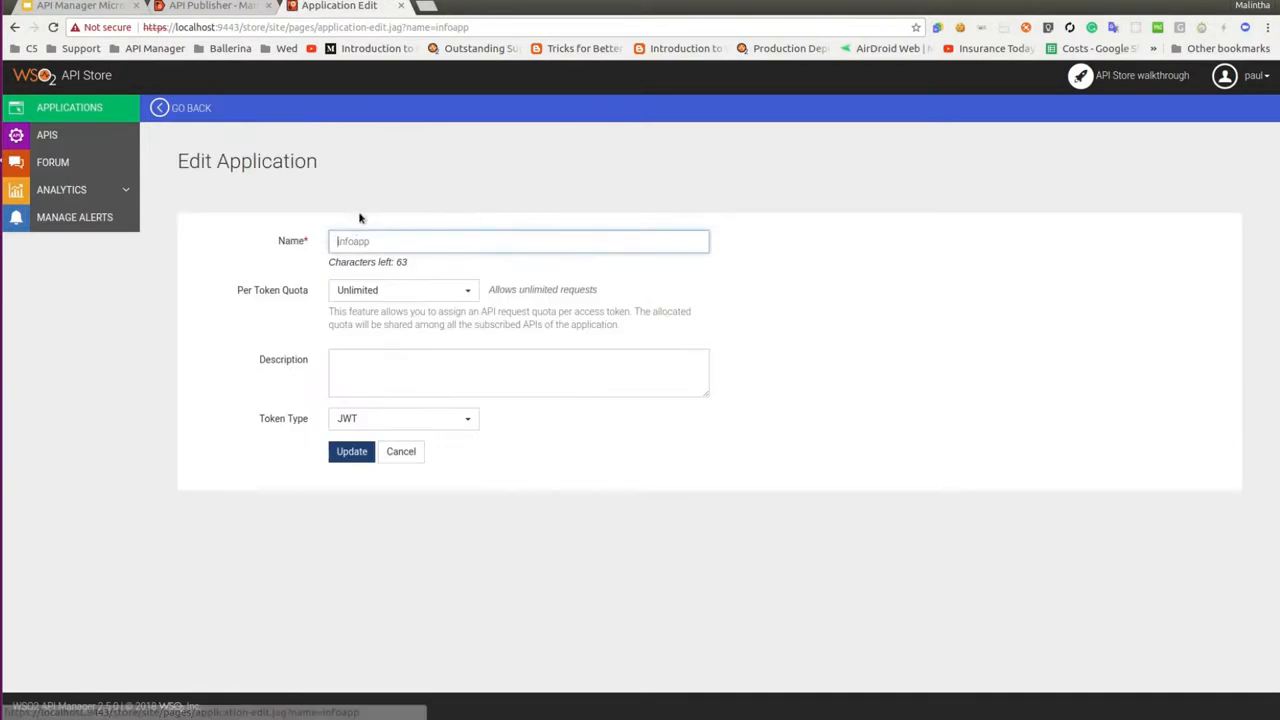
mouse_move(392, 420)
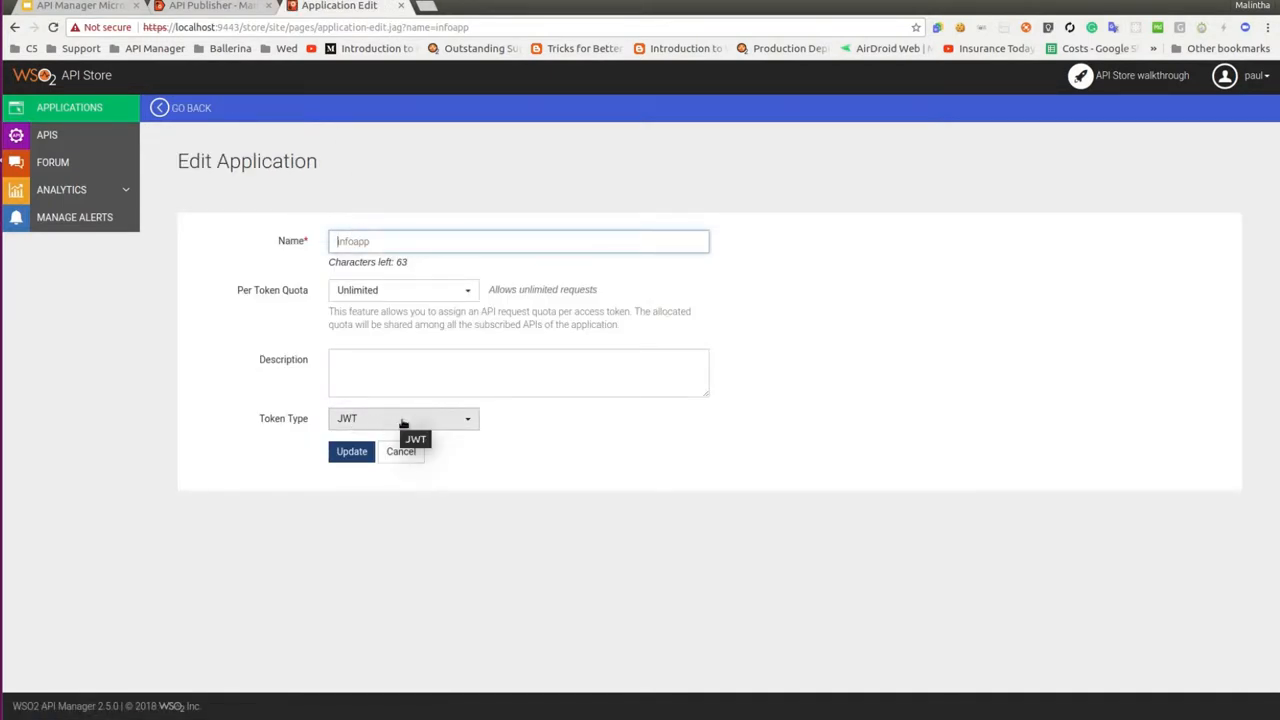
left_click(352, 452)
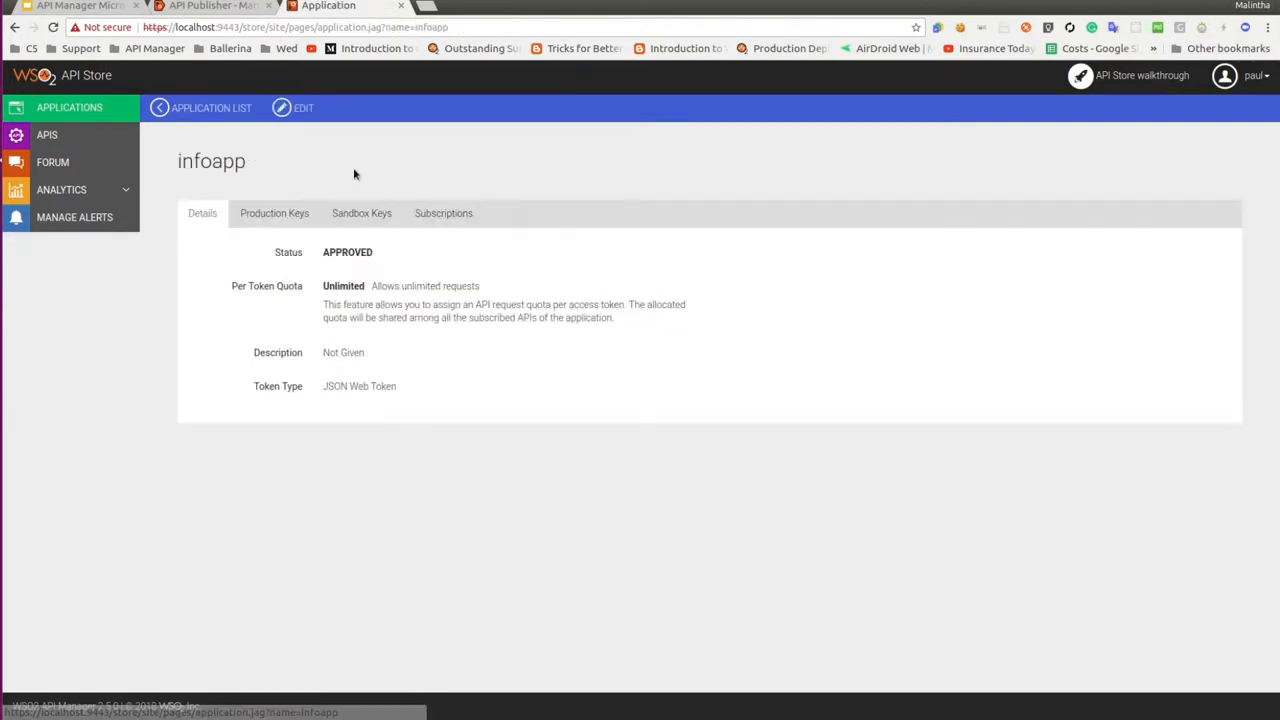
Regenerate infoapp's production JWT access token and copy it from the Generated JWT dialog.
scroll("down", 3)
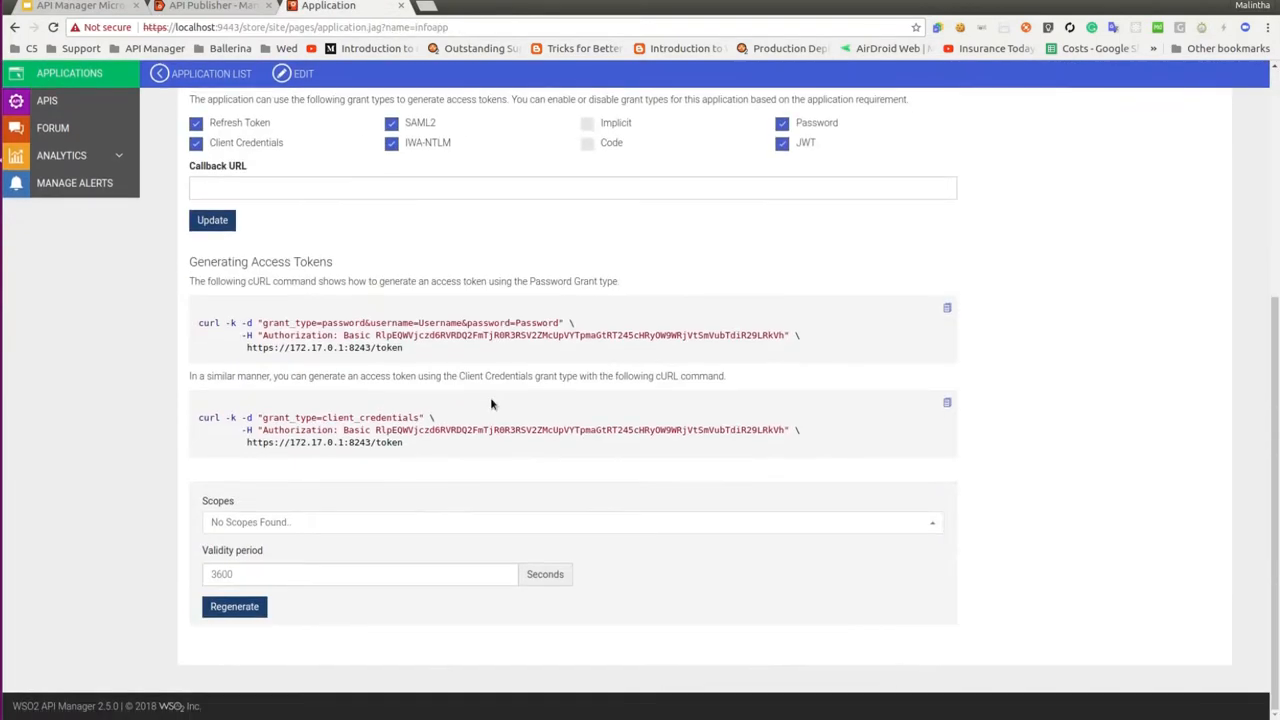
left_click(234, 608)
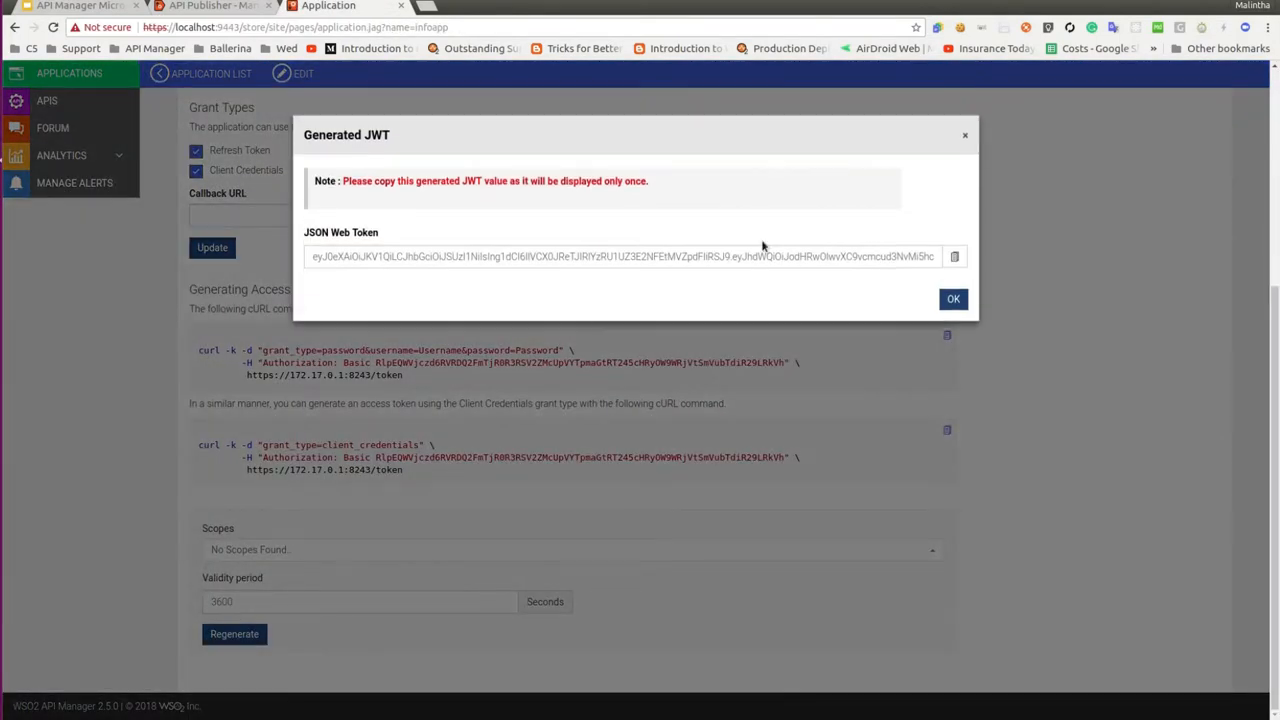
left_click(954, 256)
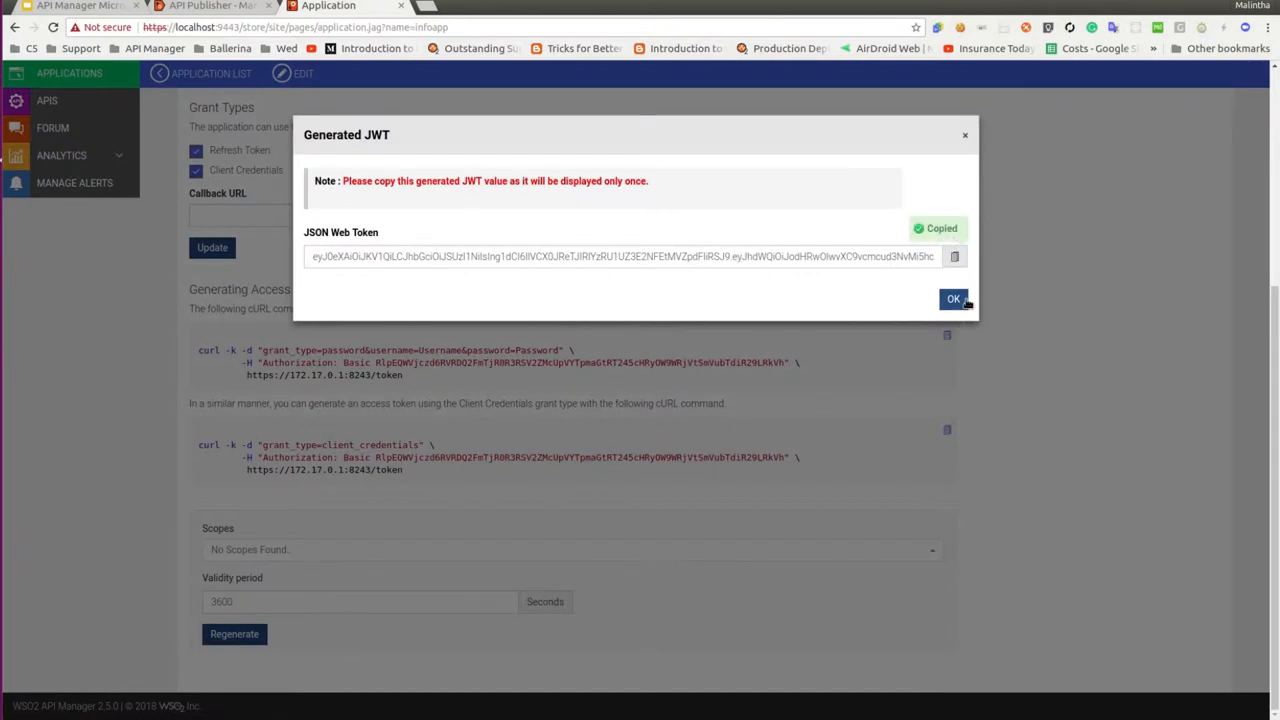
left_click(952, 300)
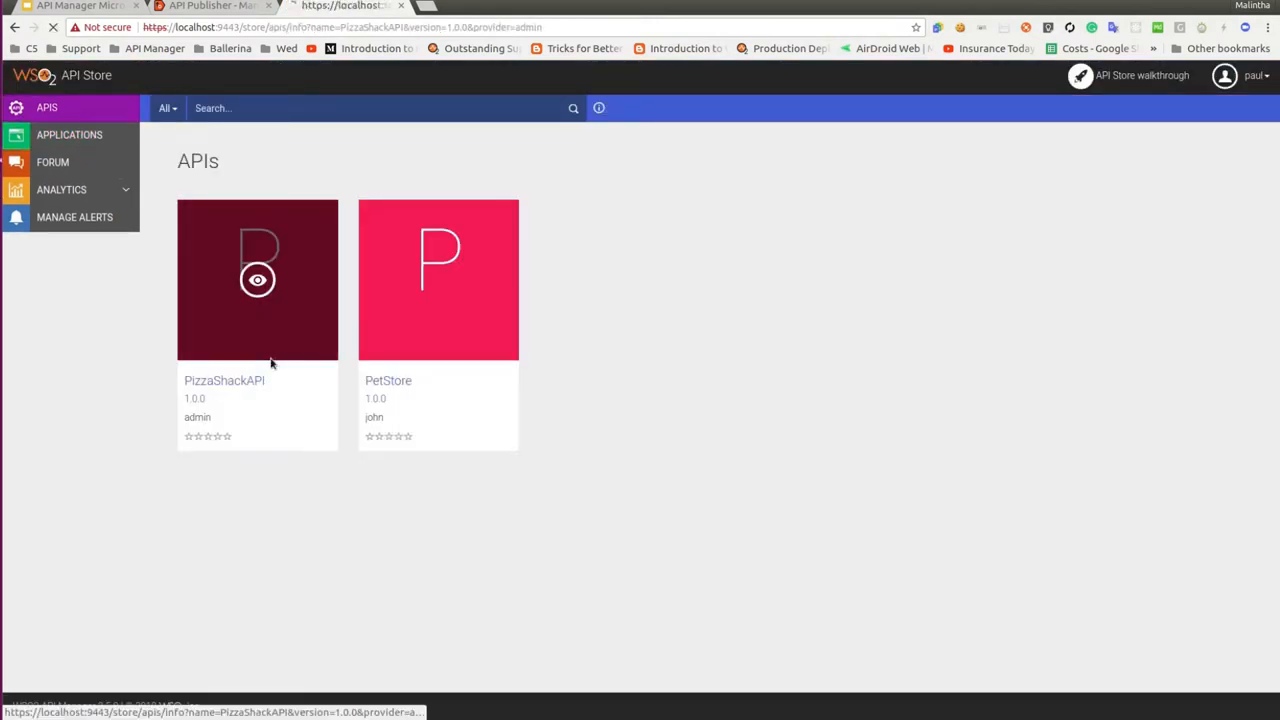
View PizzaShackAPI's overview showing its endpoints and the info-apis microgateway label.
left_click(256, 280)
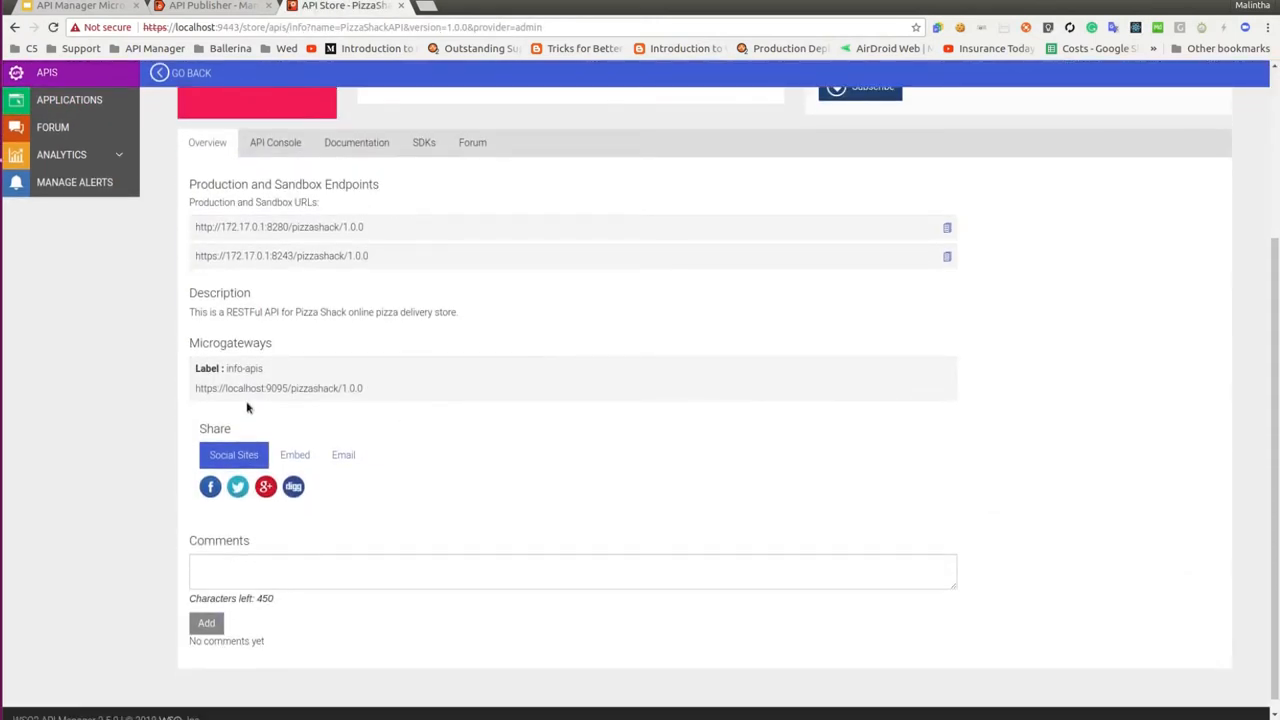
mouse_move(292, 388)
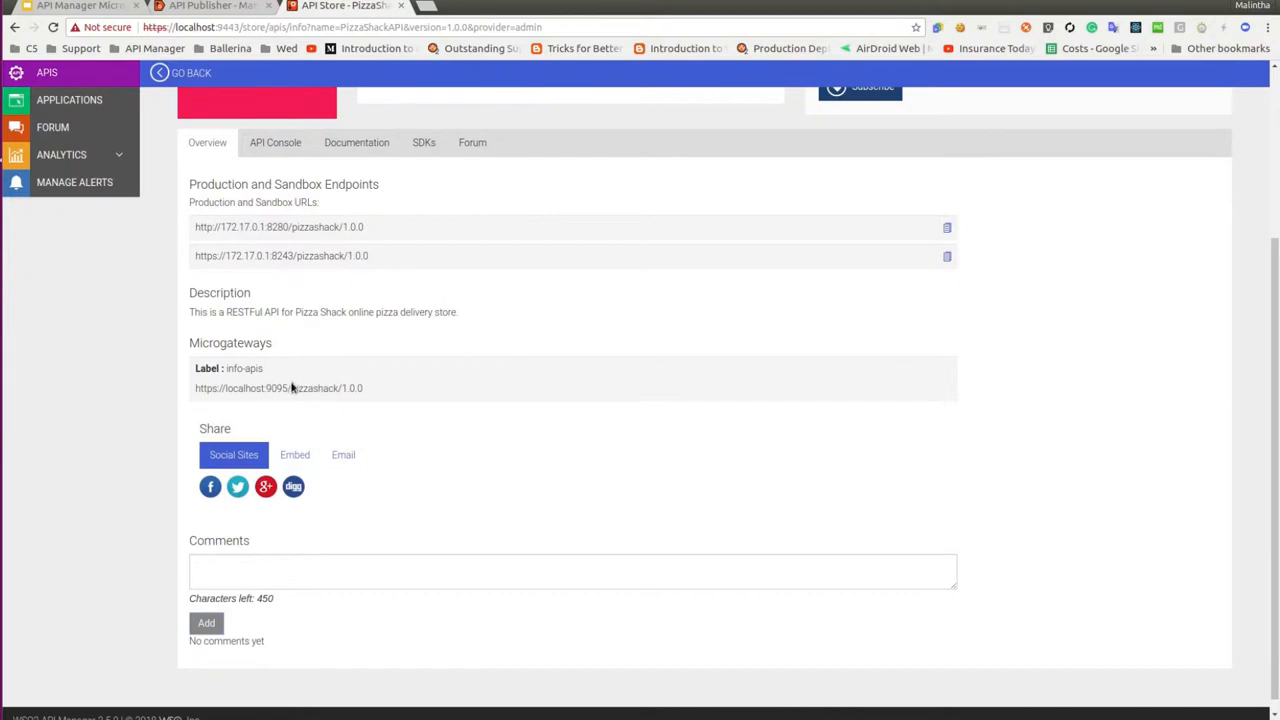
mouse_move(302, 388)
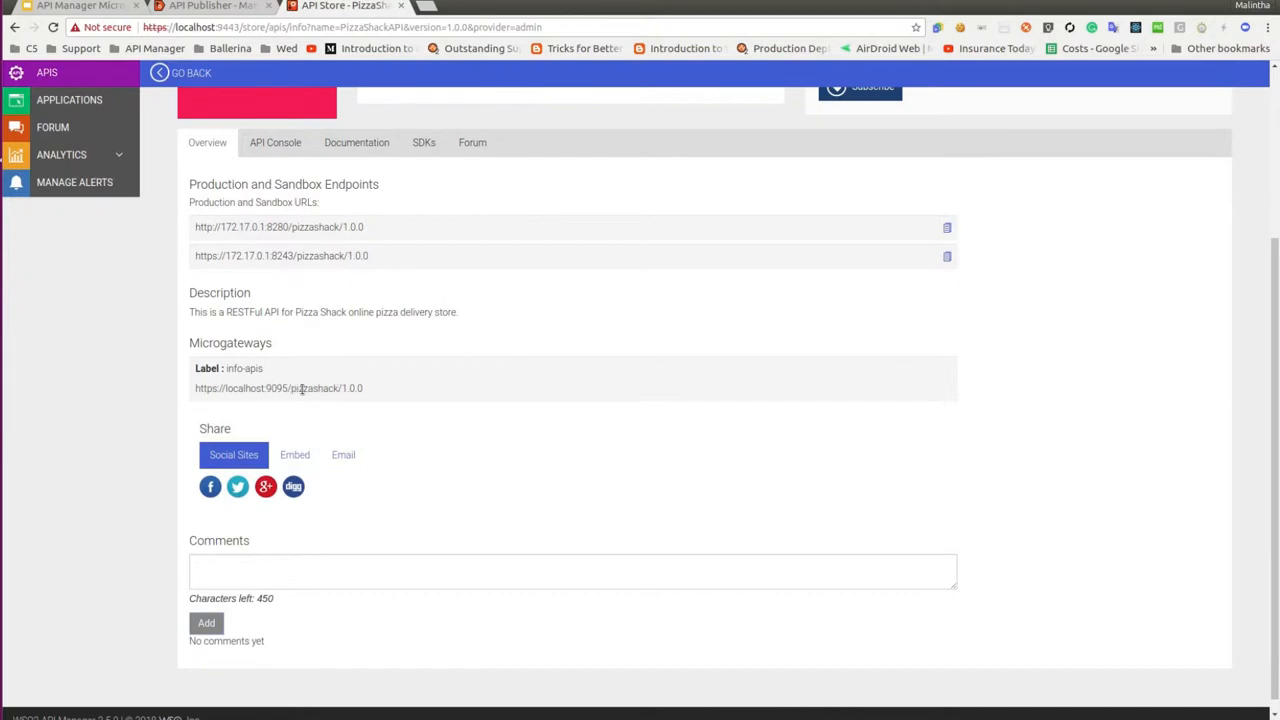
mouse_move(380, 396)
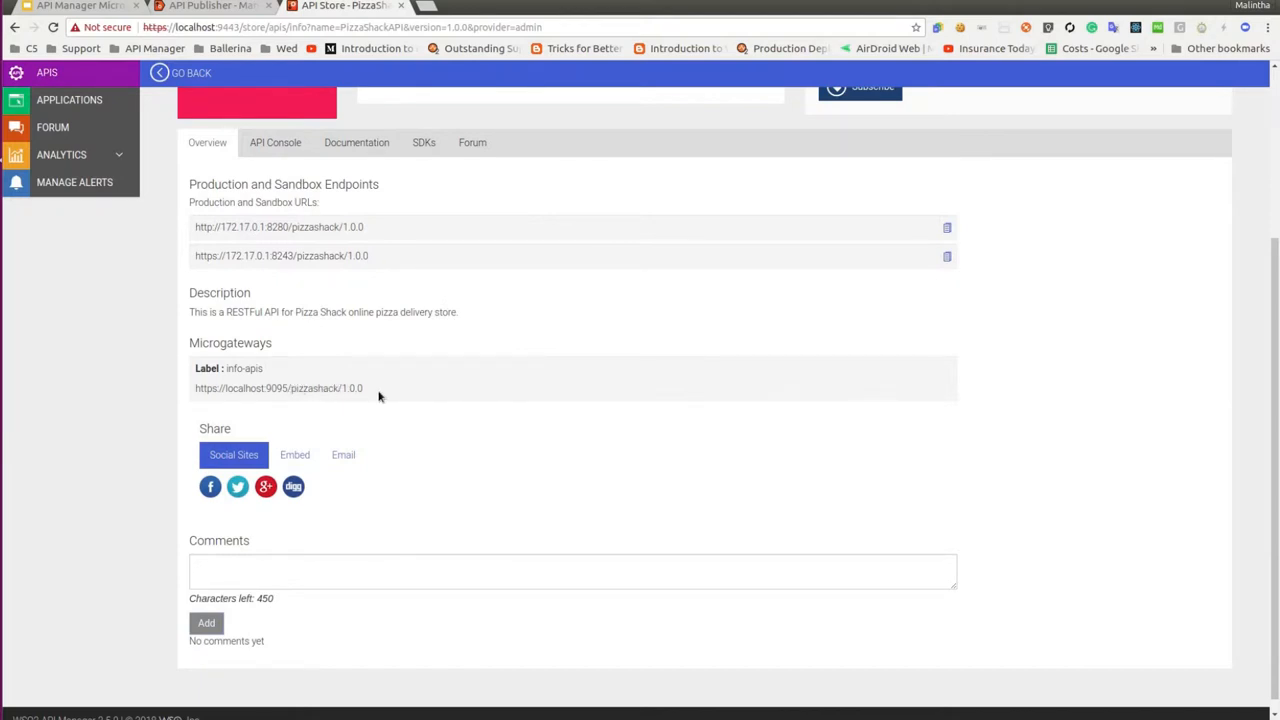
mouse_move(368, 376)
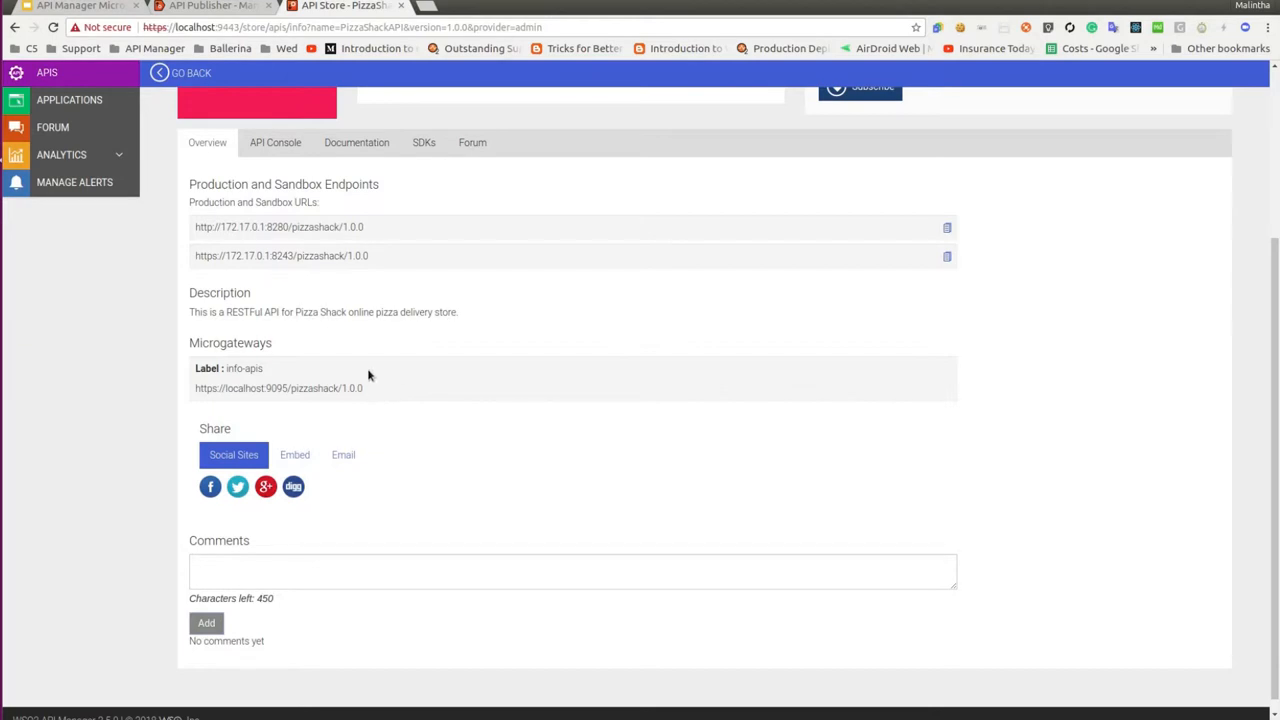